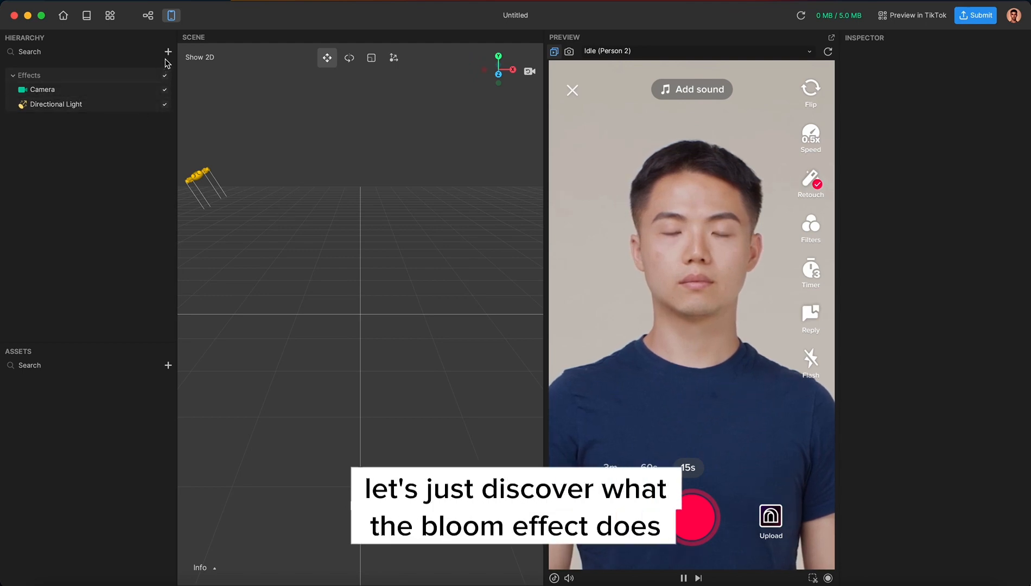
# Add a 3D sphere and give the camera a Post Process component with a Bloom effect
pyautogui.click(168, 52)
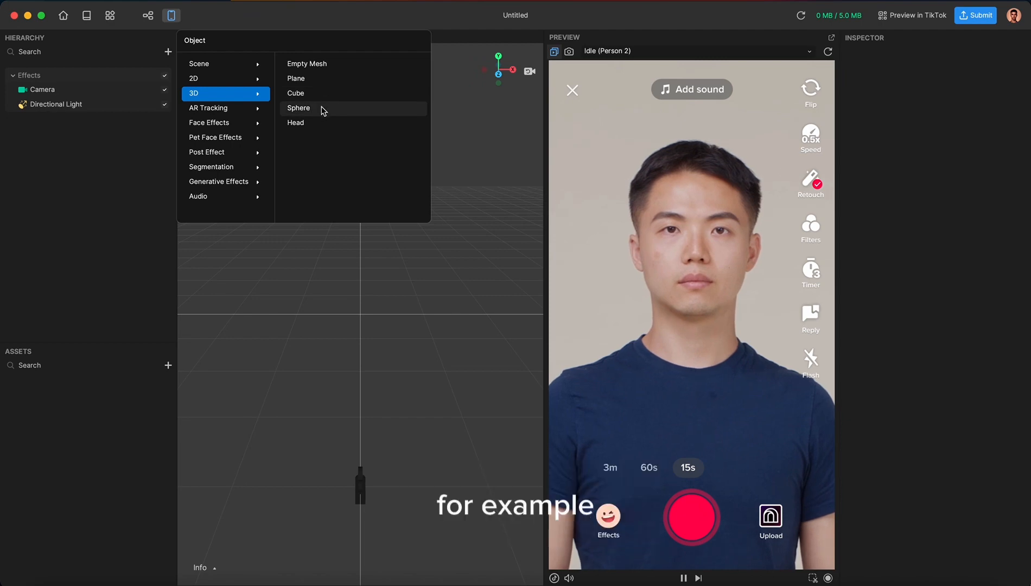
pyautogui.click(298, 108)
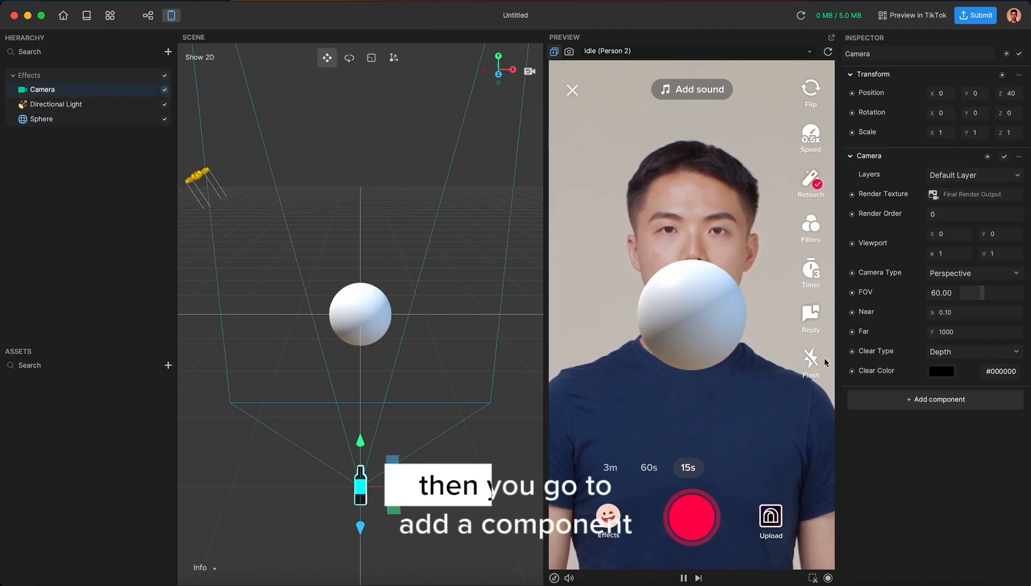
pyautogui.click(934, 399)
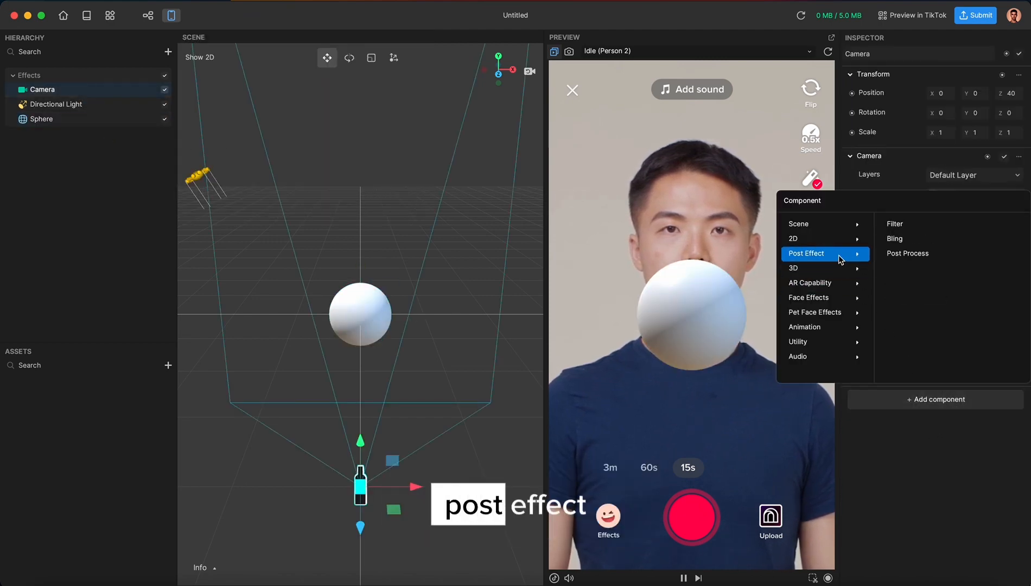
pyautogui.click(907, 253)
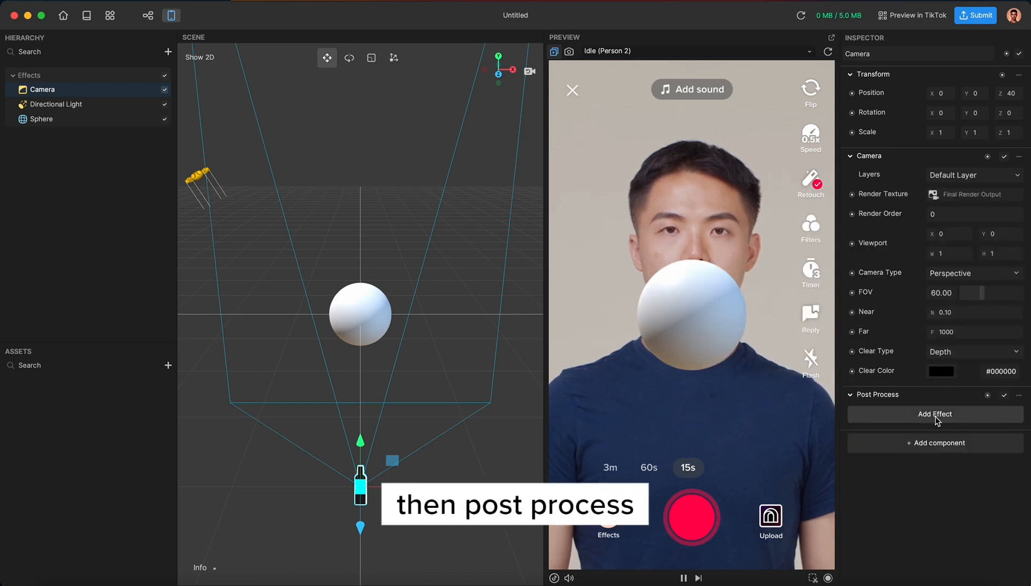
pyautogui.click(933, 413)
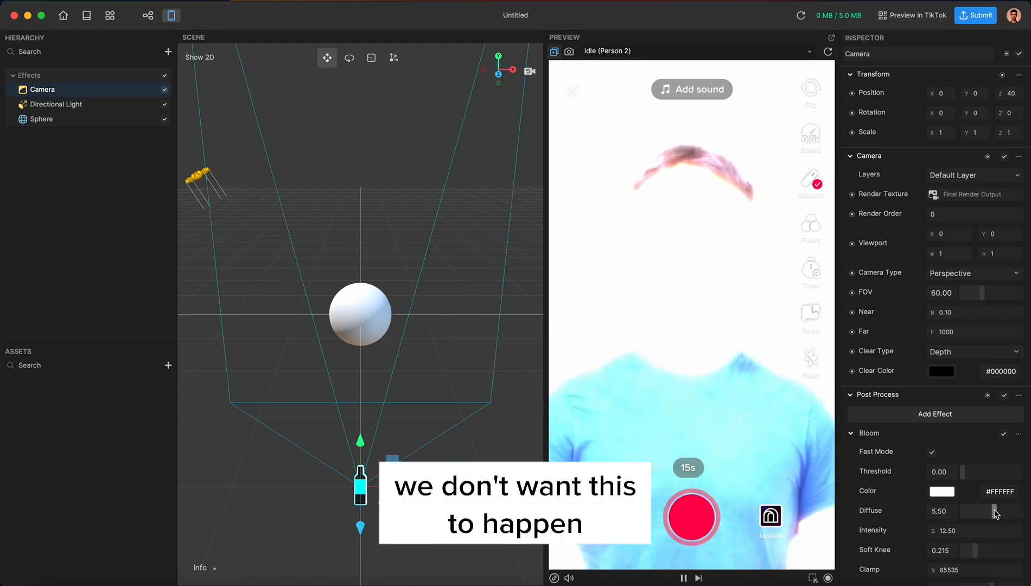
pyautogui.click(42, 119)
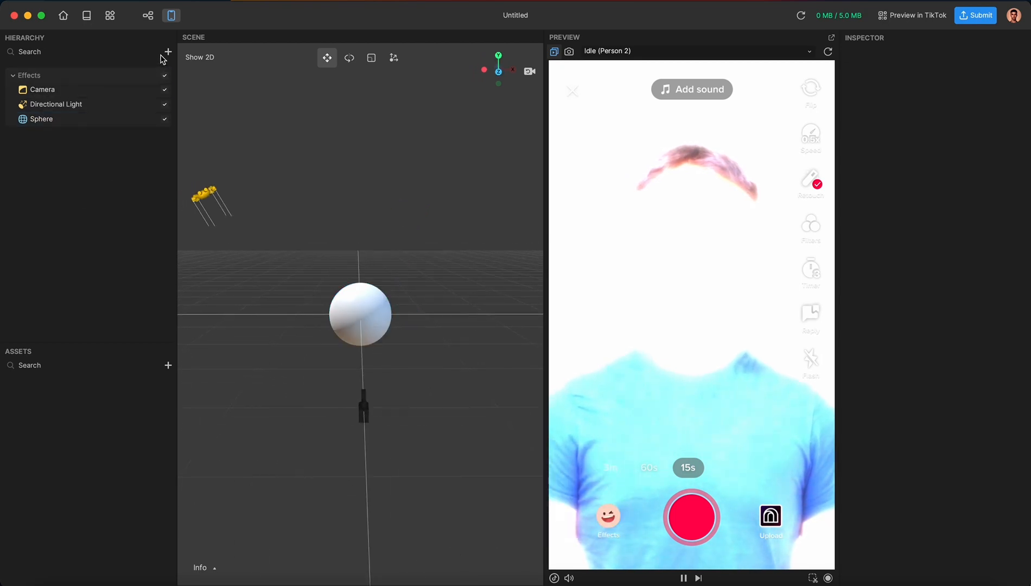
# Add a 2D foreground Image, then create and select a new Render Texture asset
pyautogui.click(168, 52)
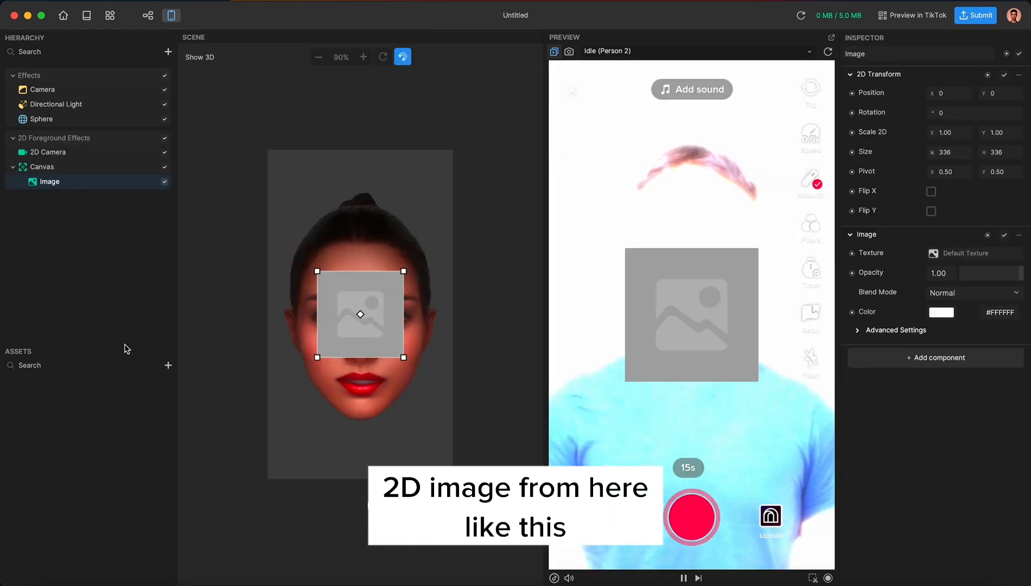
pyautogui.click(167, 366)
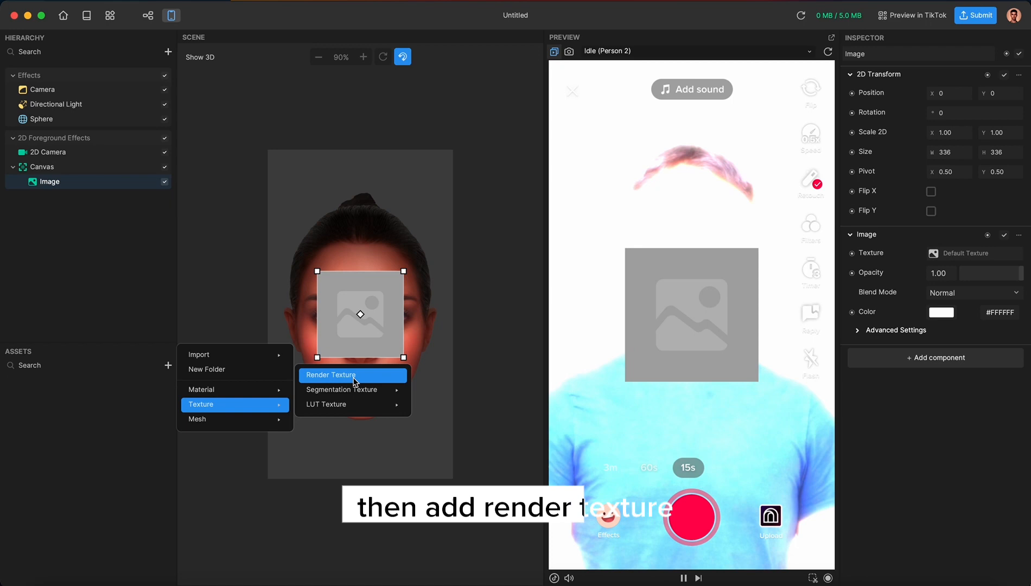
pyautogui.click(330, 375)
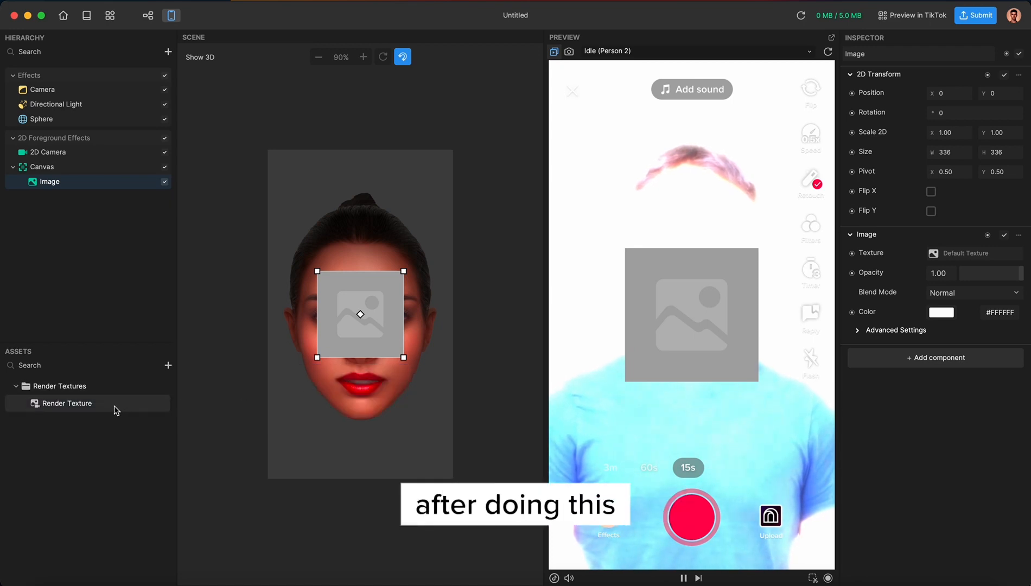
pyautogui.click(66, 403)
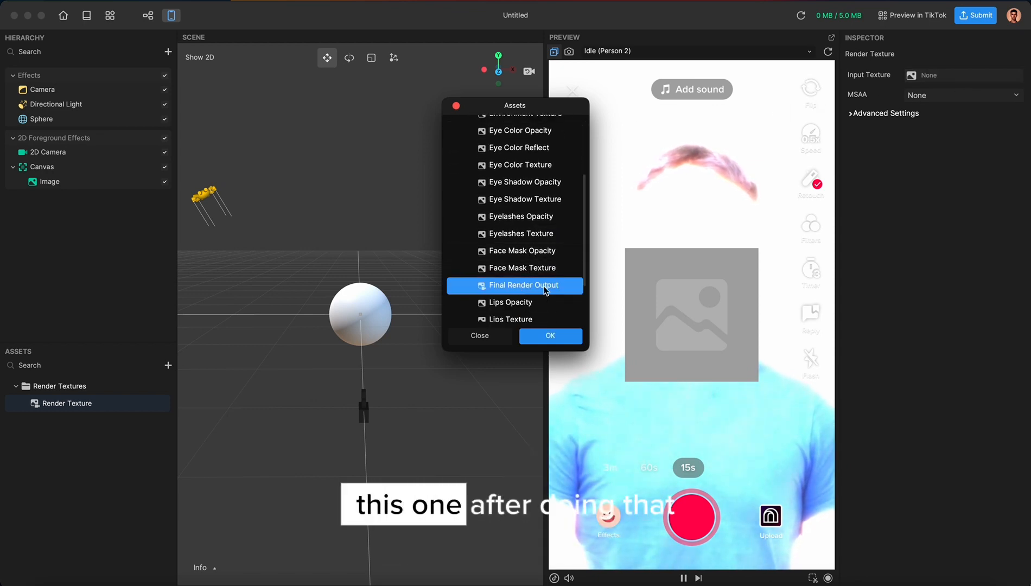
# Set the 2D Image's Texture to the new Render Texture so it fills the screen
pyautogui.click(549, 336)
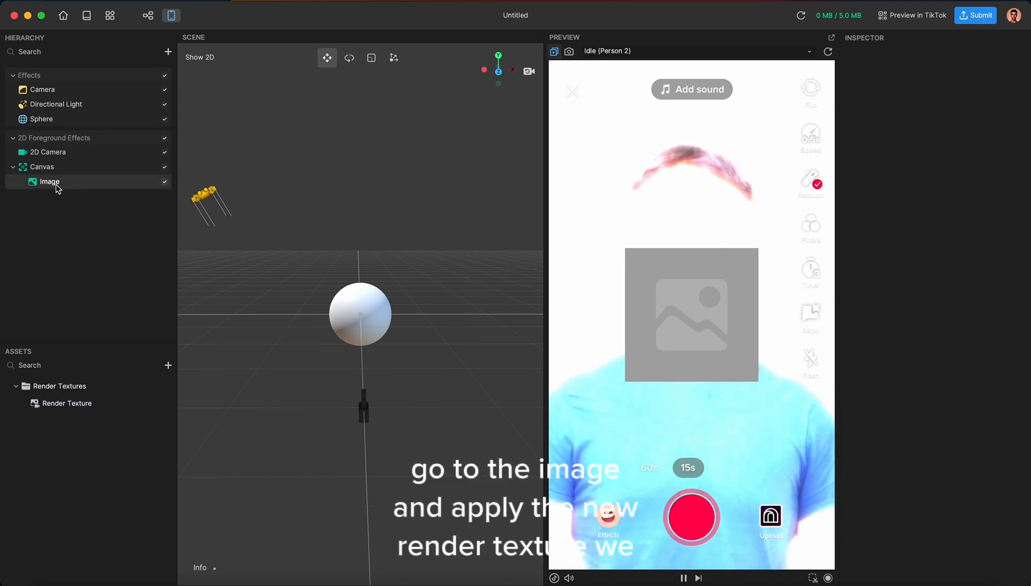
pyautogui.click(49, 182)
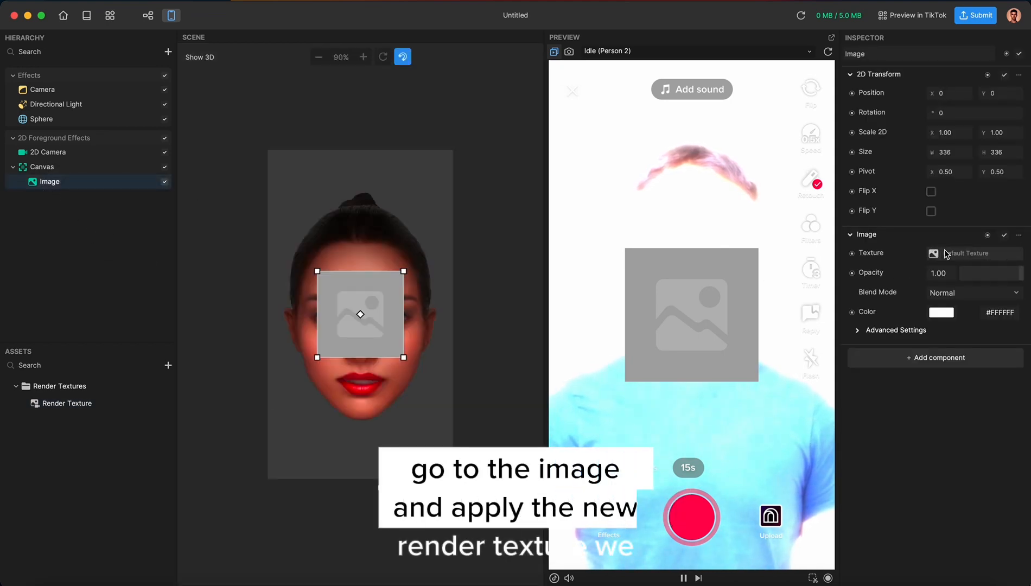
pyautogui.click(931, 252)
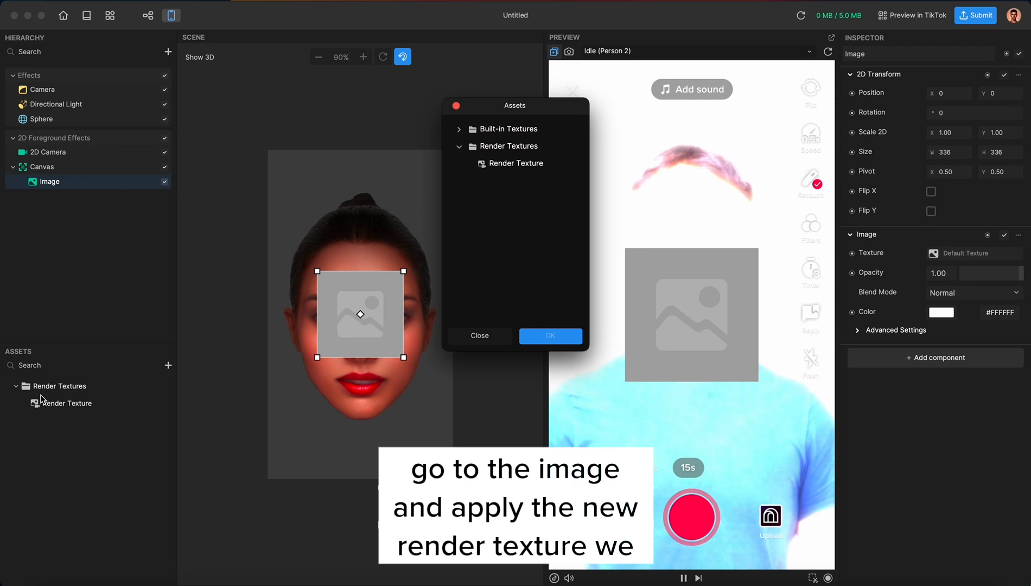
pyautogui.click(518, 164)
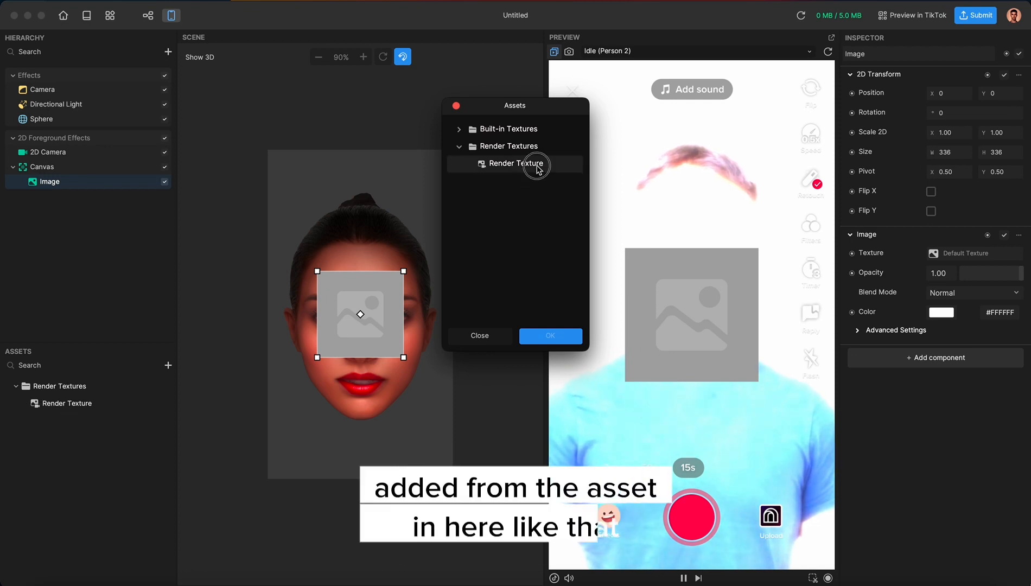
pyautogui.click(549, 336)
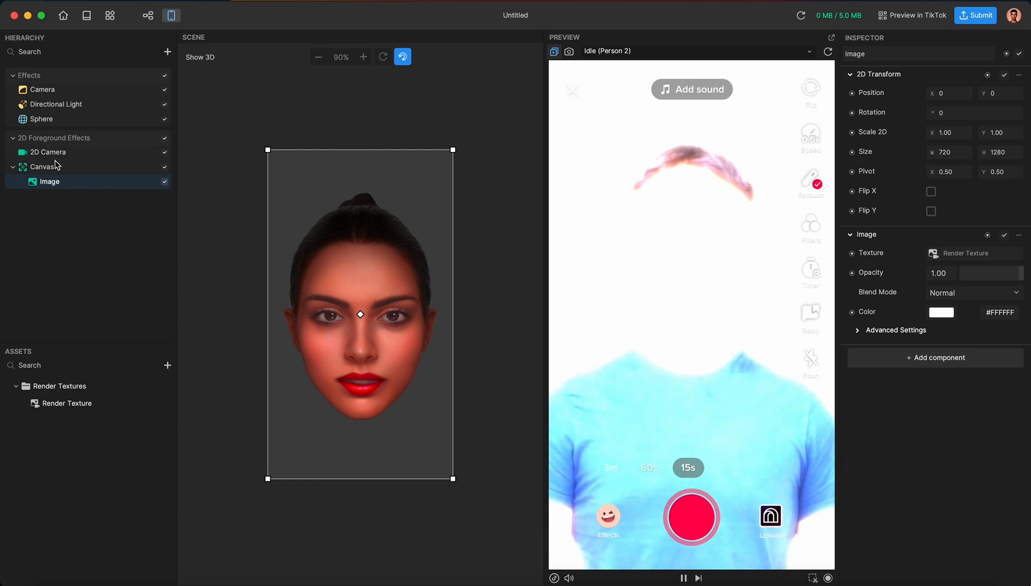
pyautogui.click(43, 89)
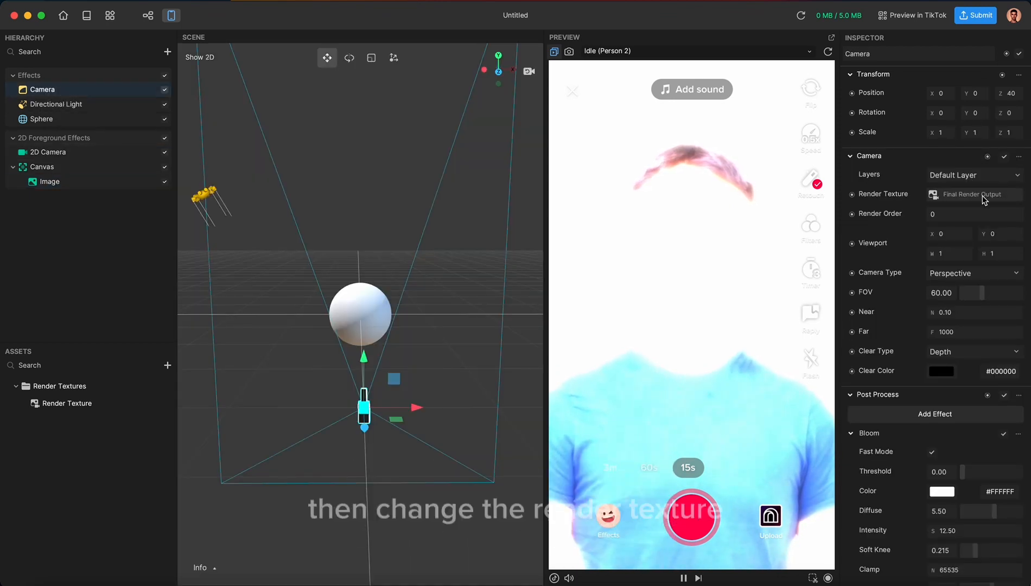
# Render the camera into Render Texture, tick Flip Y on the Image, and review Canvas and 2D Camera
pyautogui.click(972, 194)
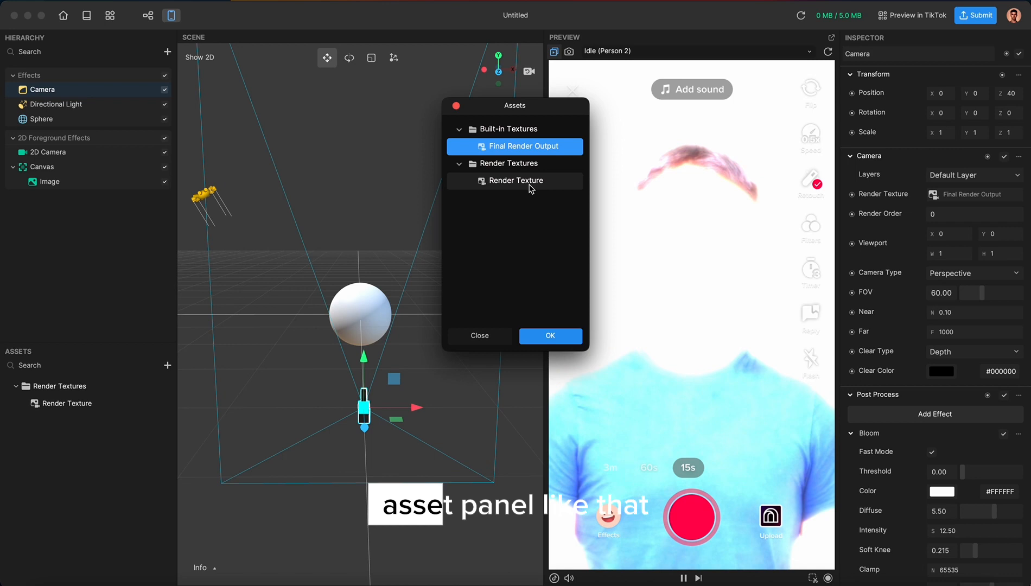
pyautogui.click(550, 335)
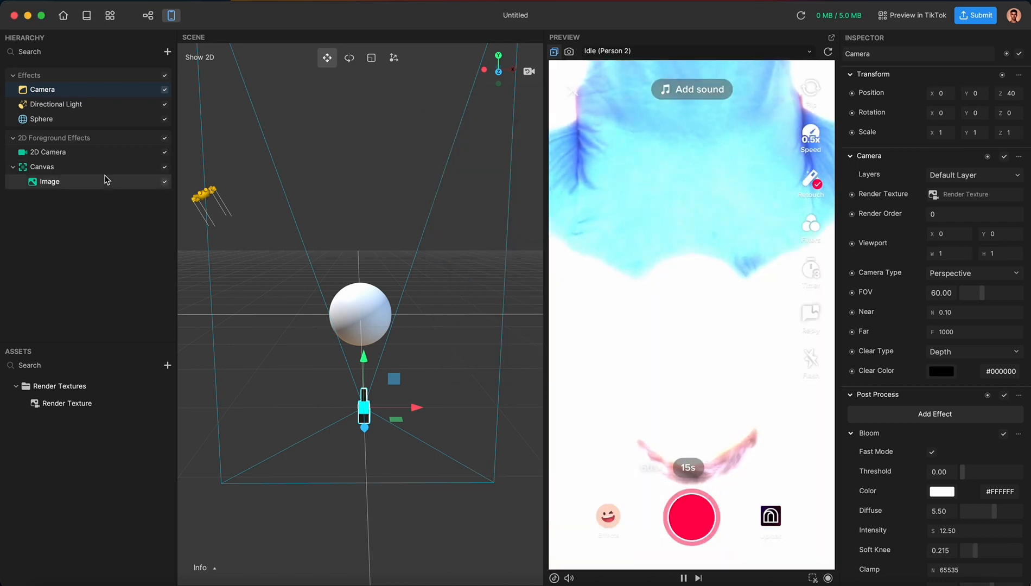
pyautogui.click(49, 182)
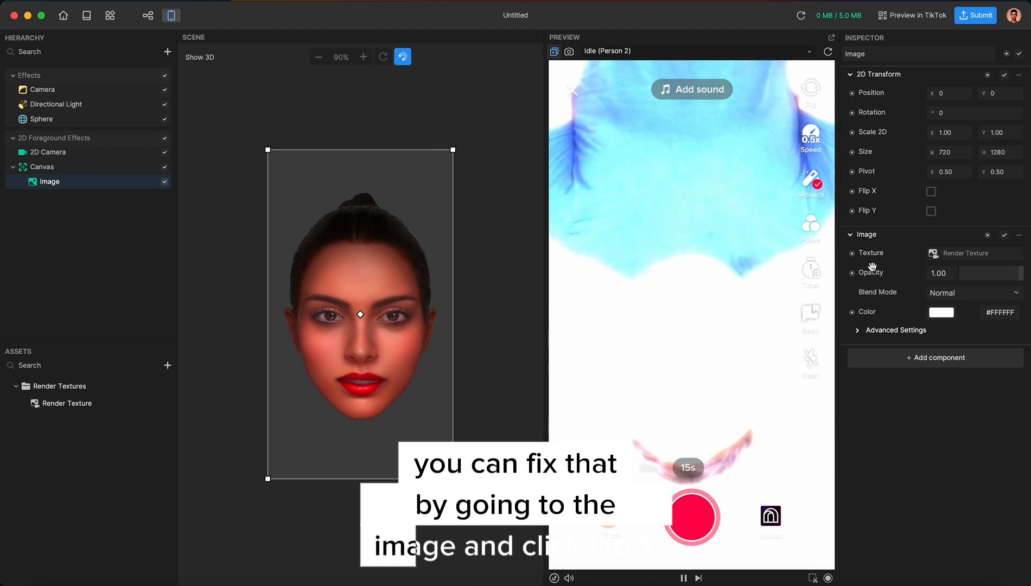
pyautogui.click(930, 210)
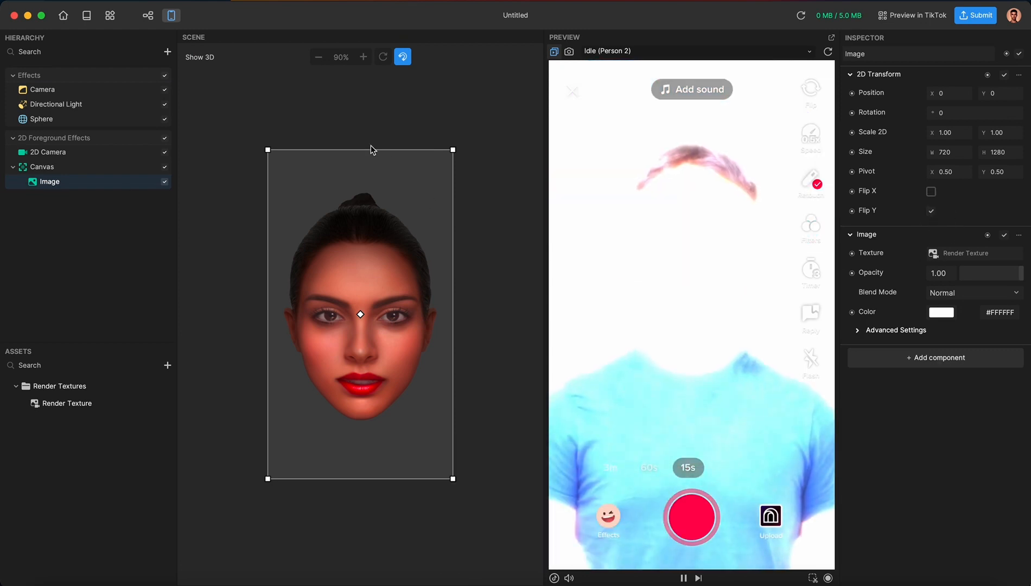
pyautogui.click(42, 167)
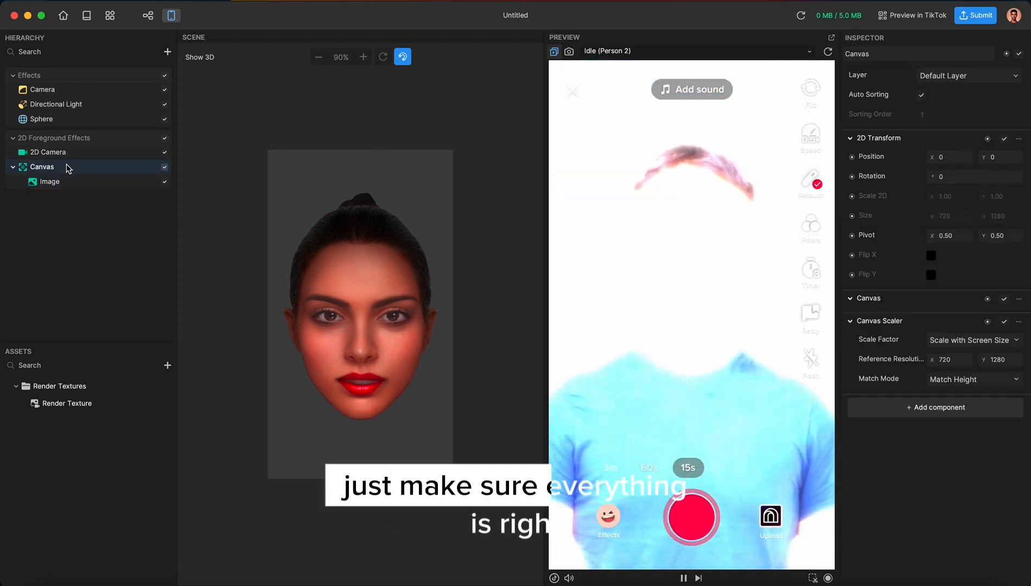
pyautogui.click(47, 152)
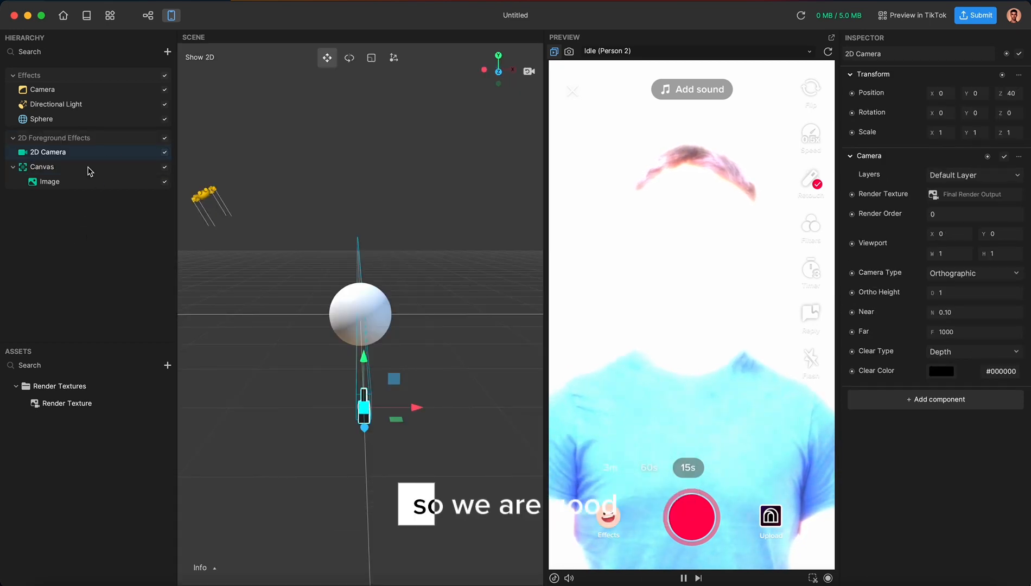
# Set the 3D camera's Clear Type to Color Depth with a transparent Clear Color
pyautogui.click(42, 89)
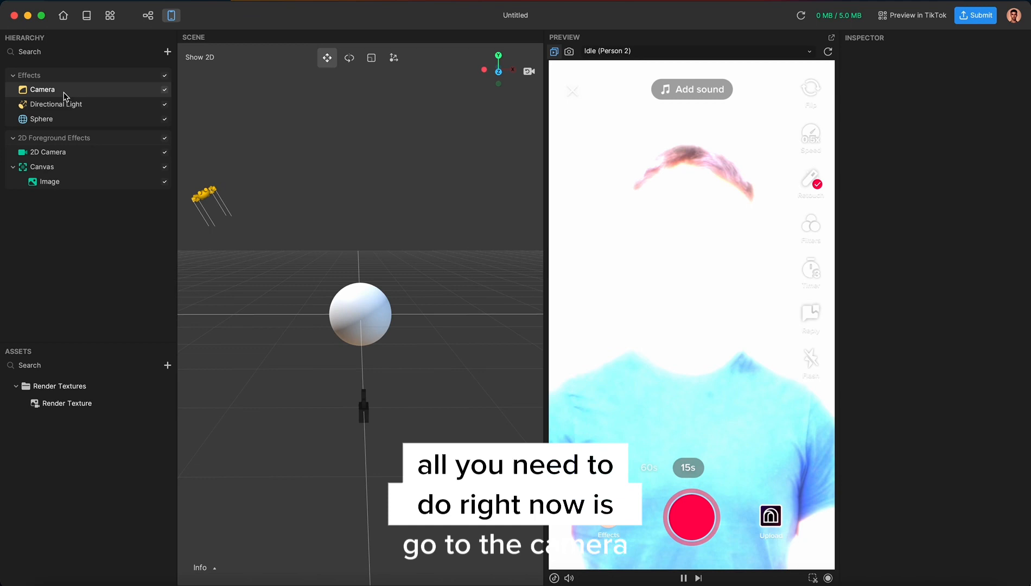
pyautogui.click(42, 90)
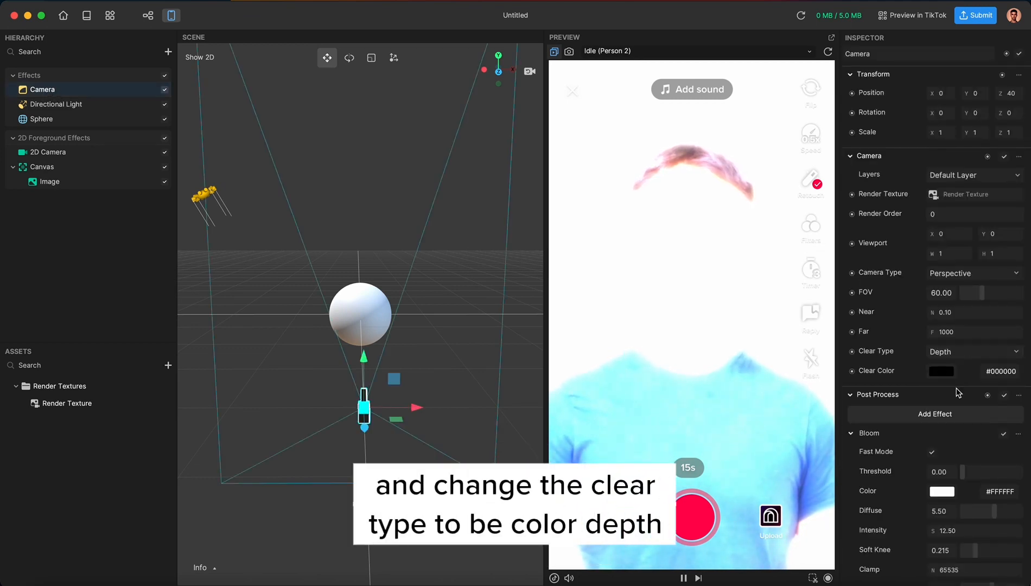
pyautogui.click(973, 351)
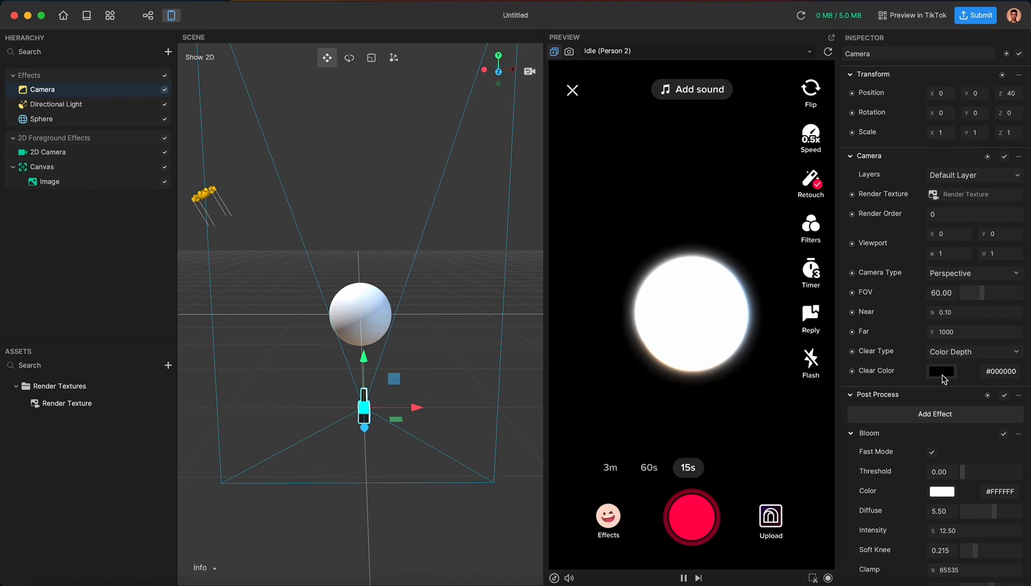
pyautogui.click(940, 371)
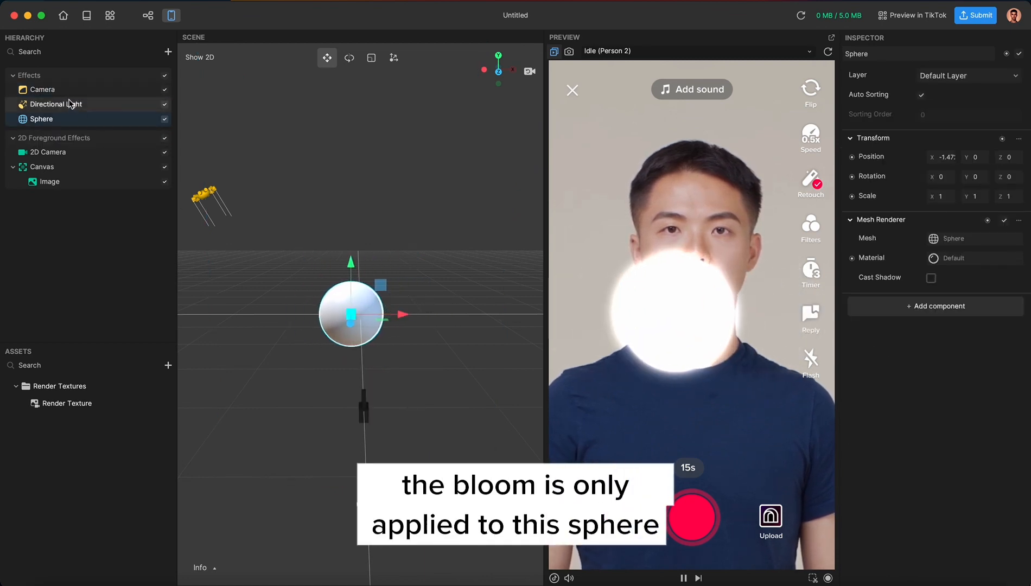
pyautogui.click(43, 89)
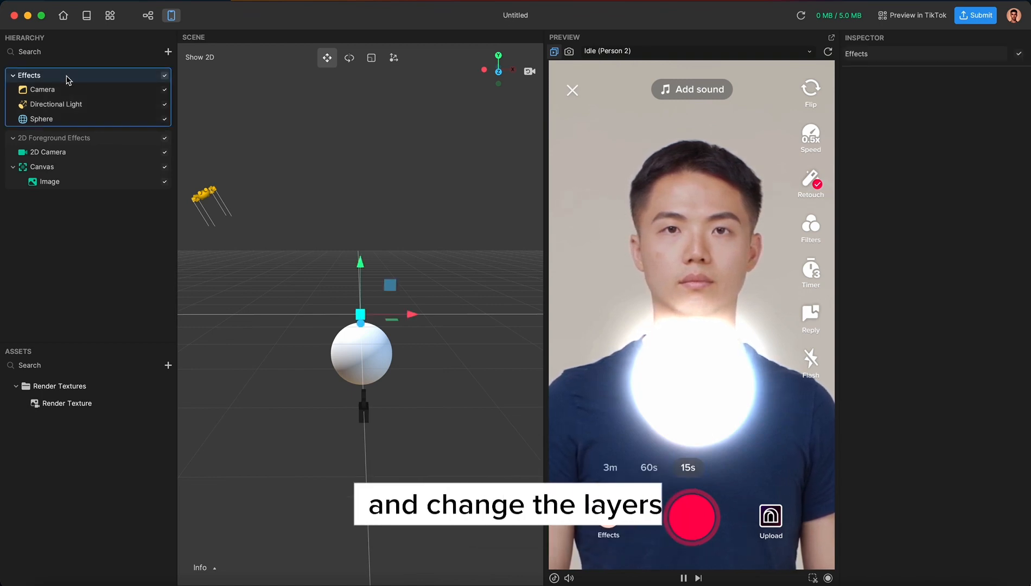
pyautogui.moveTo(82, 249)
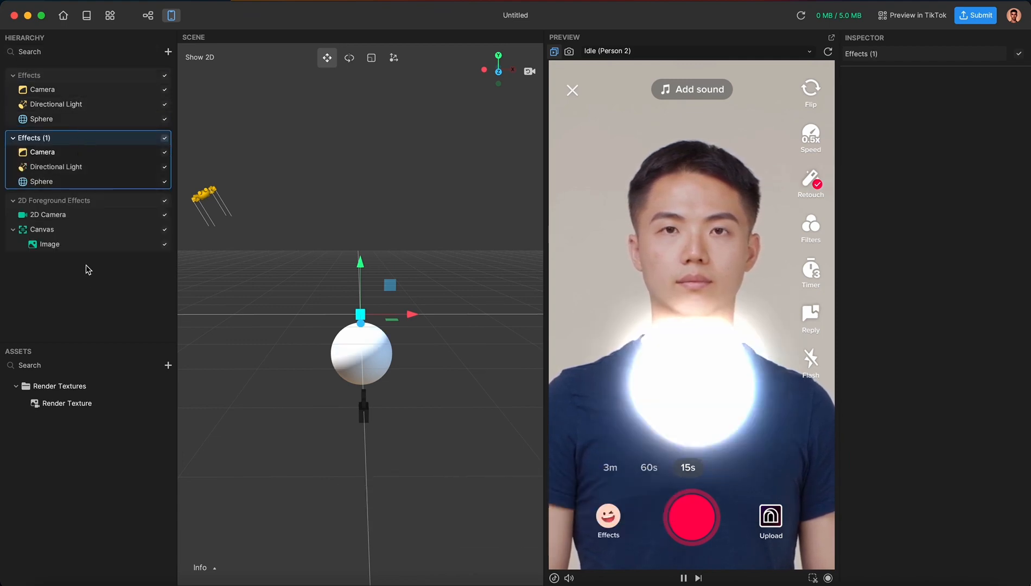
# Create Render Texture (1), assign it to the copied camera, and make its bloom red
pyautogui.click(65, 403)
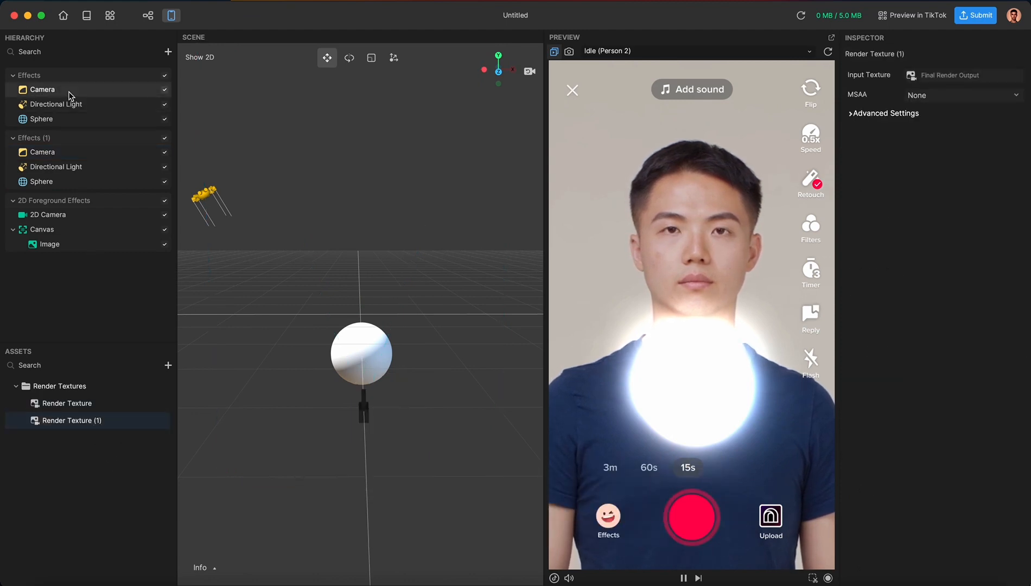
pyautogui.click(42, 152)
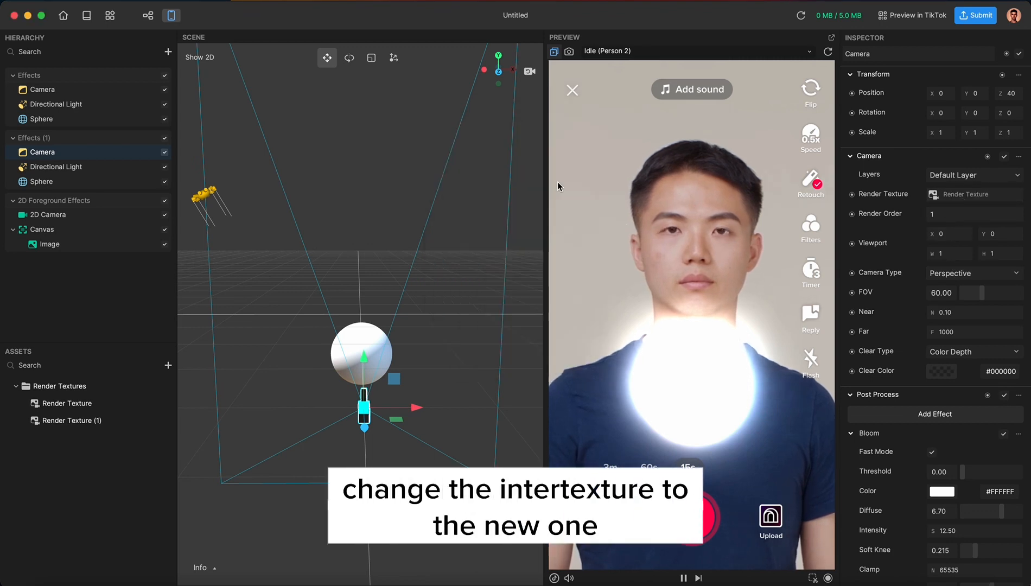
pyautogui.click(941, 491)
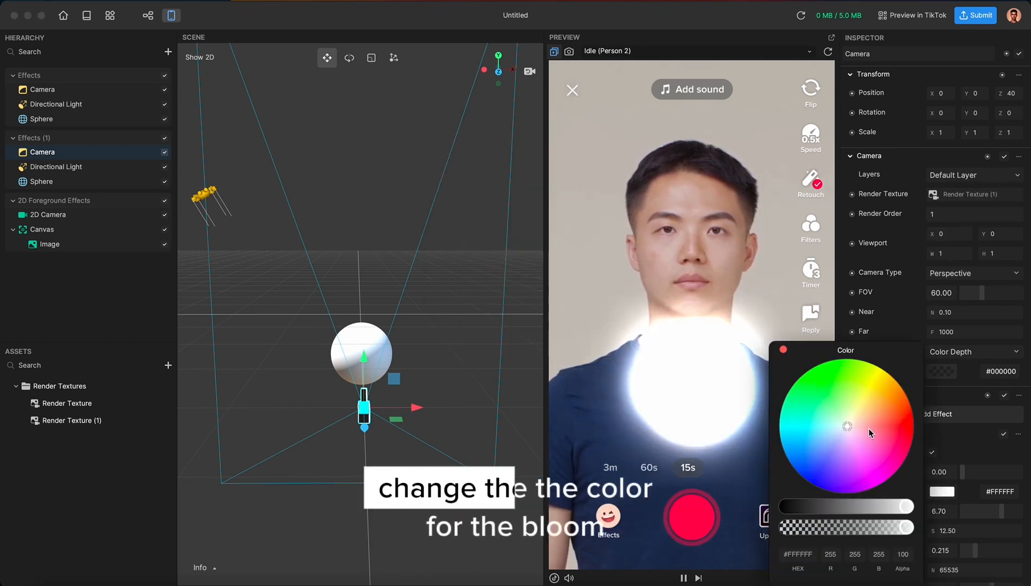
pyautogui.click(893, 428)
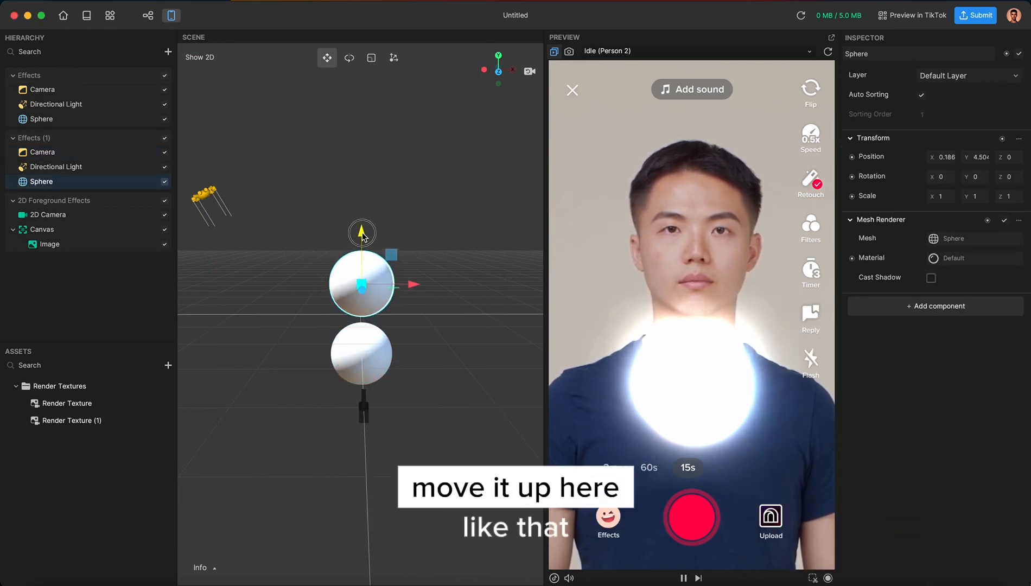
# Set the Layers of the copied Camera, Directional Light and Sphere to Layer 1
pyautogui.click(42, 152)
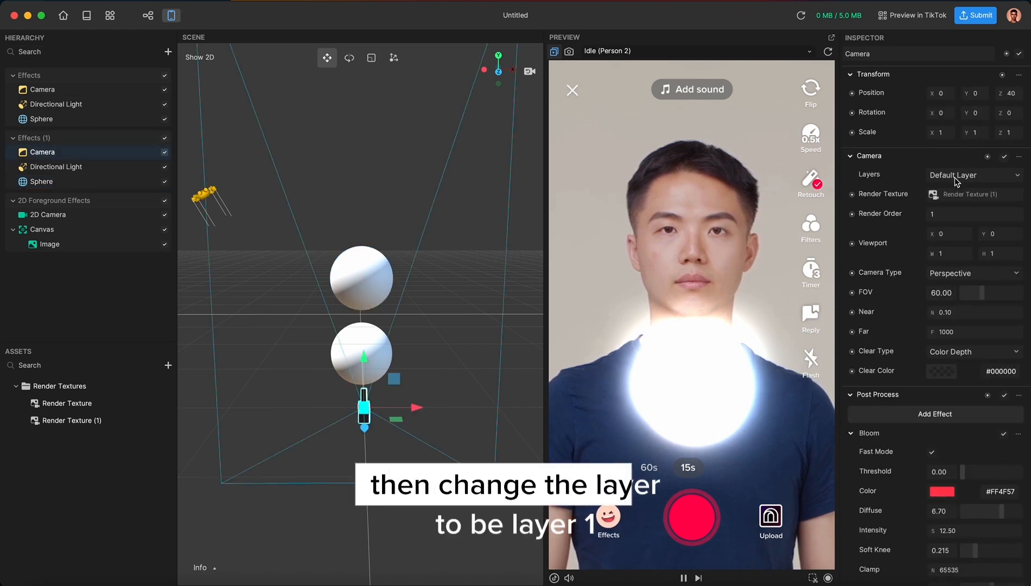
pyautogui.click(972, 174)
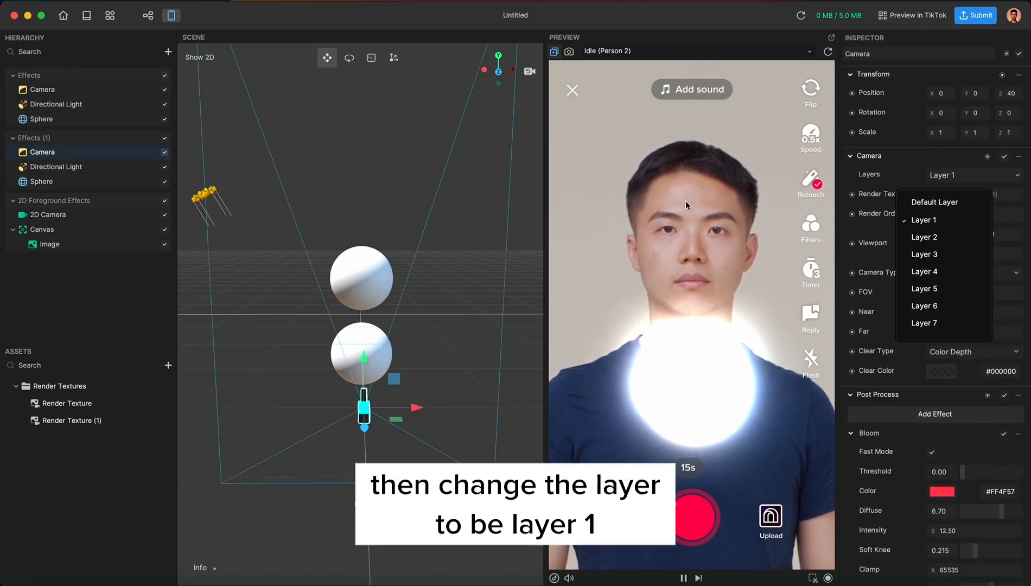
pyautogui.click(56, 167)
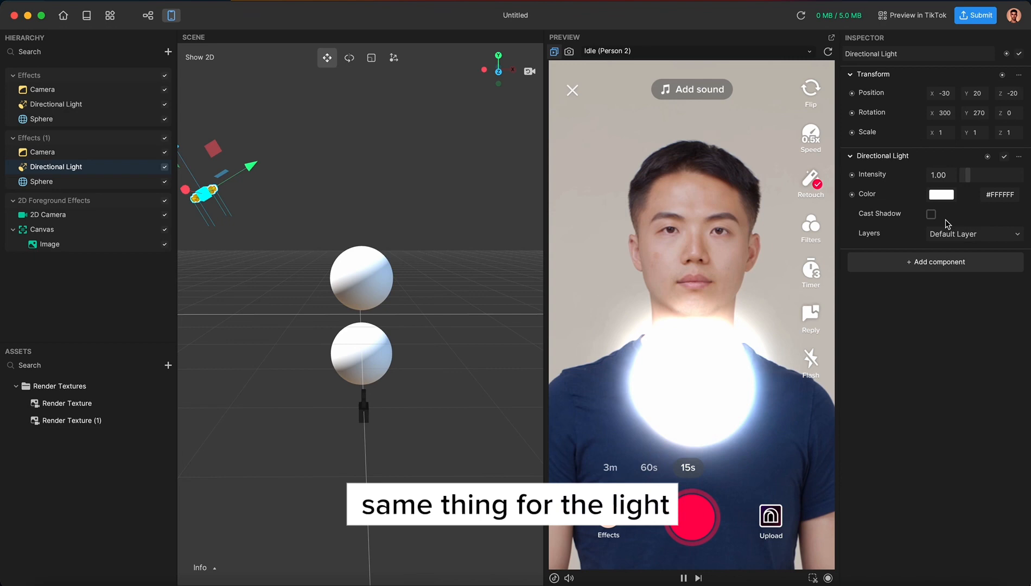
pyautogui.click(974, 233)
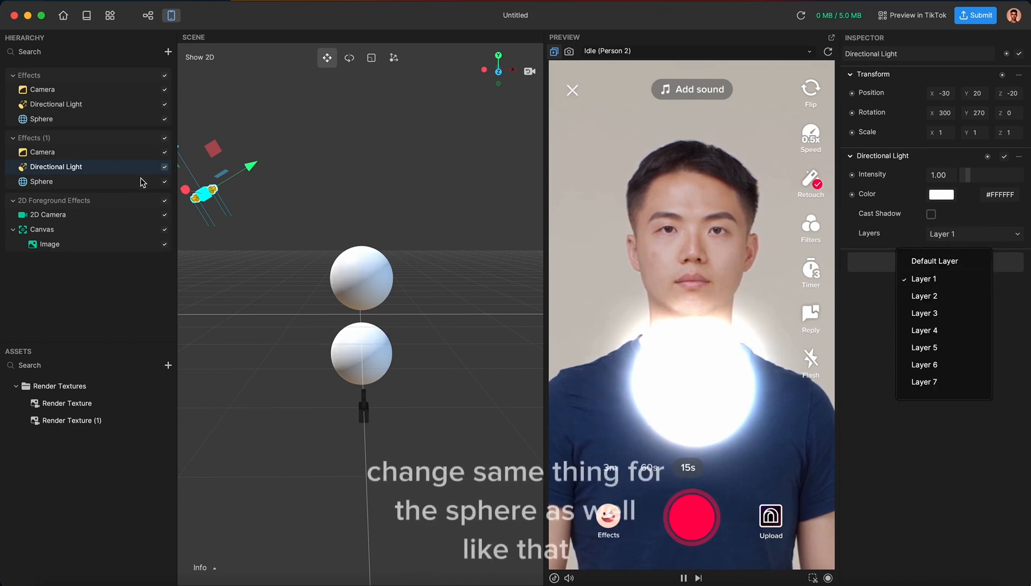
pyautogui.click(41, 181)
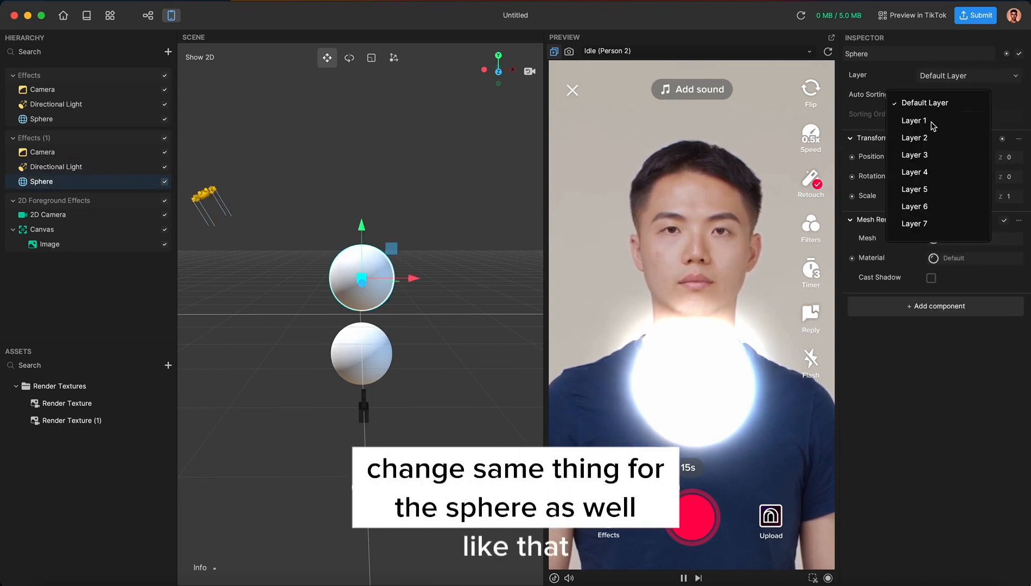
pyautogui.click(914, 120)
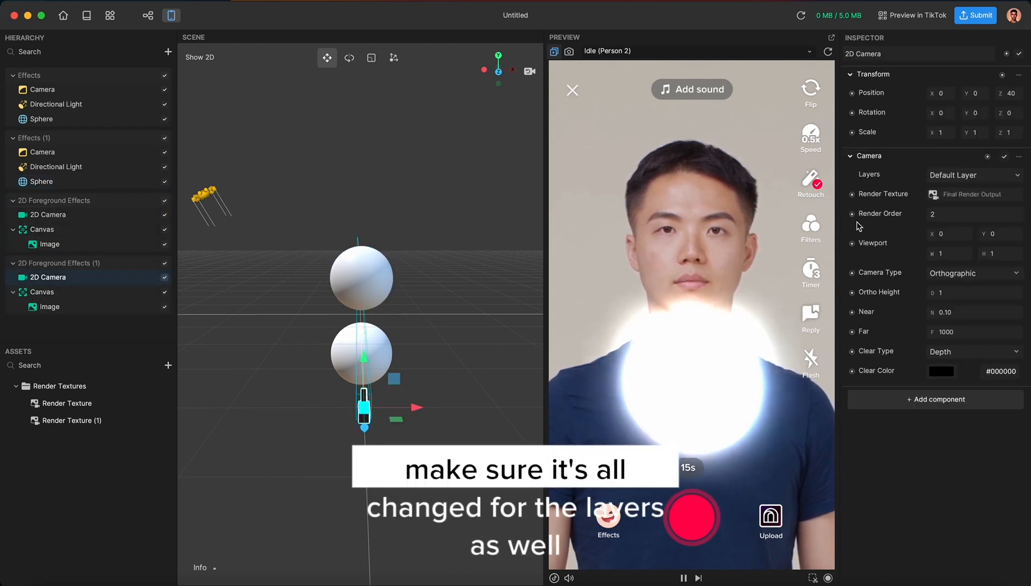
# Add Layer 1 to the copied 2D Camera, put its Canvas on Layer 1, and show Render Texture (1)
pyautogui.click(973, 175)
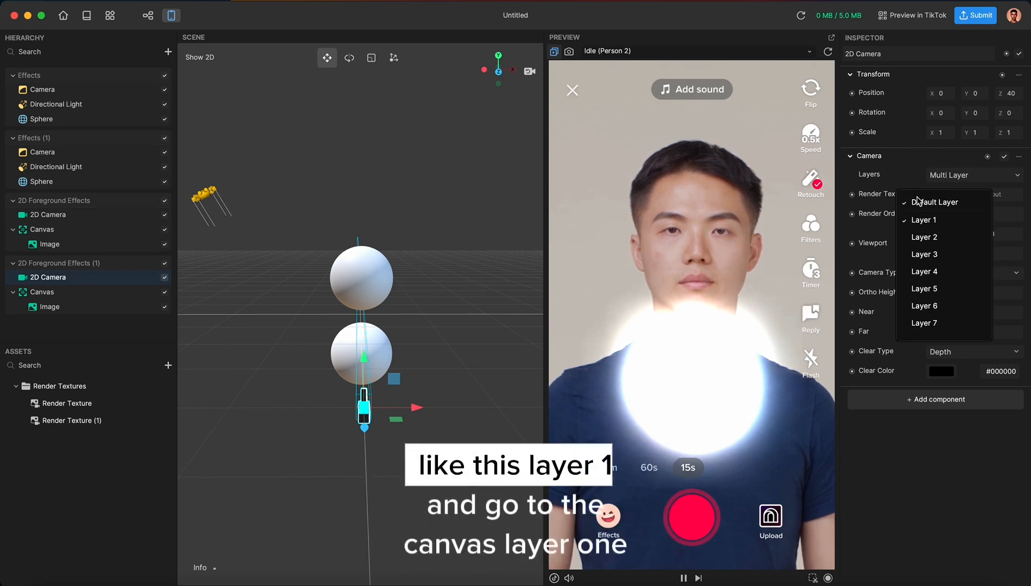
pyautogui.click(41, 292)
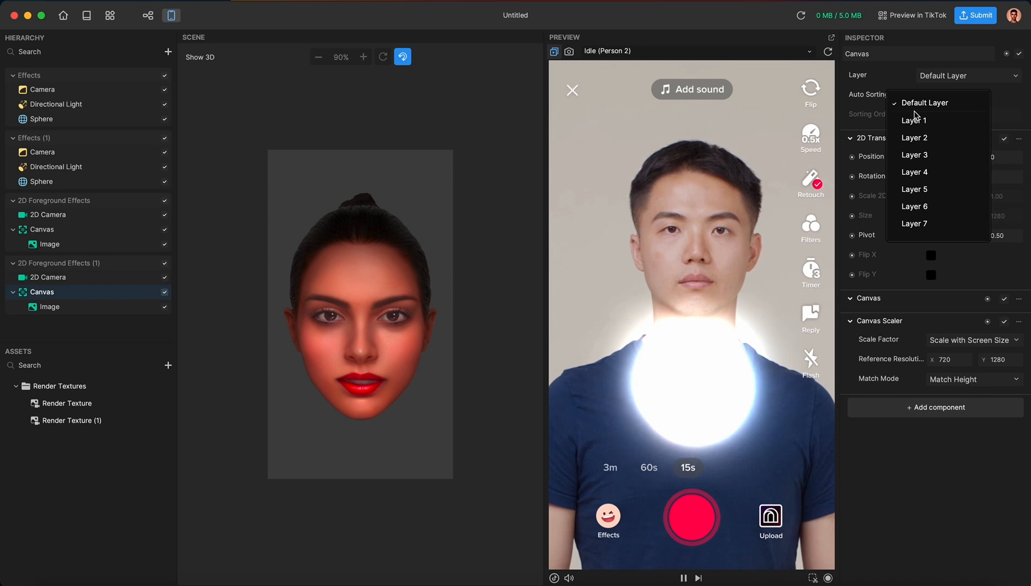
pyautogui.click(913, 120)
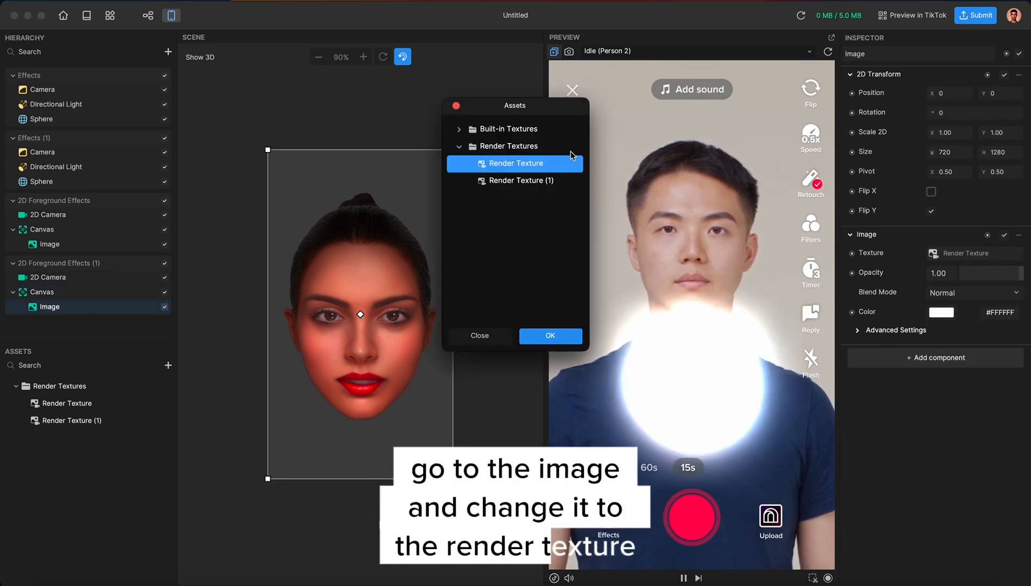
pyautogui.click(549, 335)
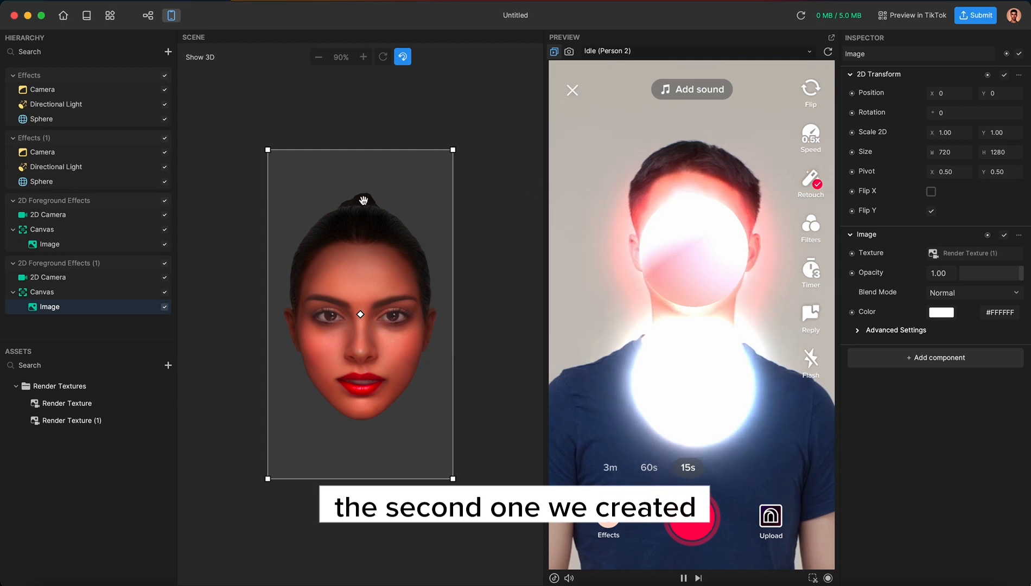
pyautogui.click(42, 182)
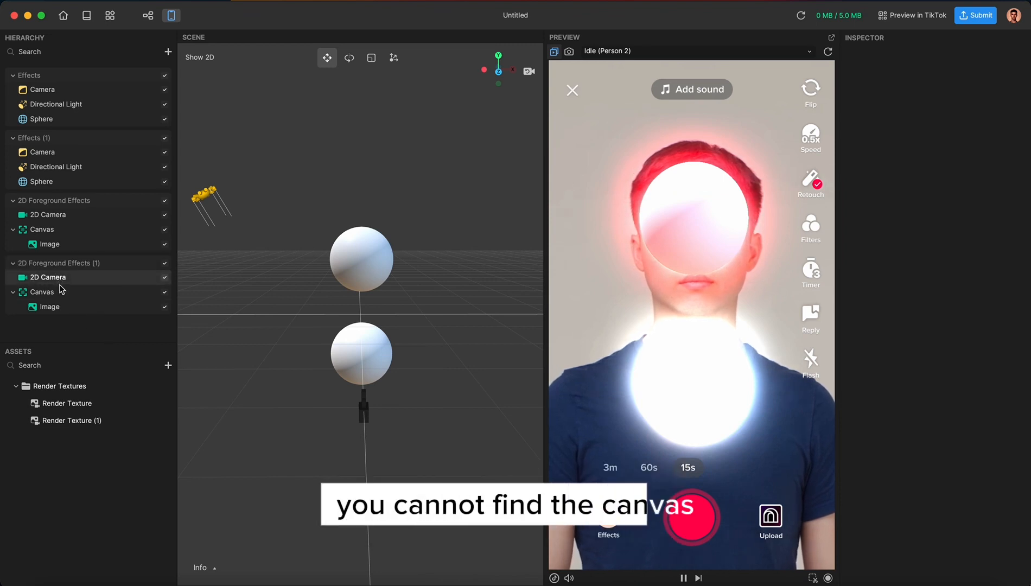
pyautogui.click(41, 291)
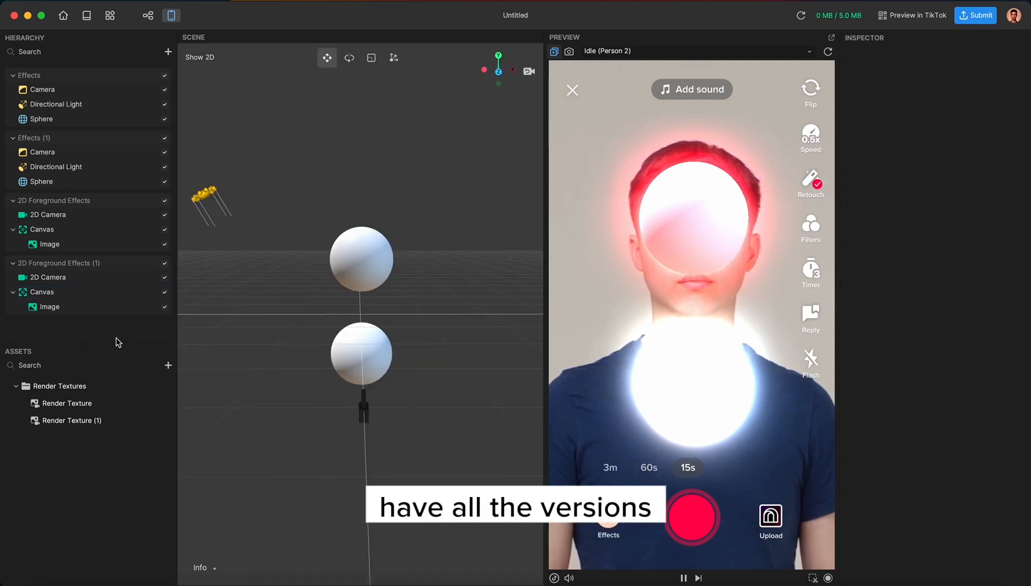
pyautogui.click(42, 291)
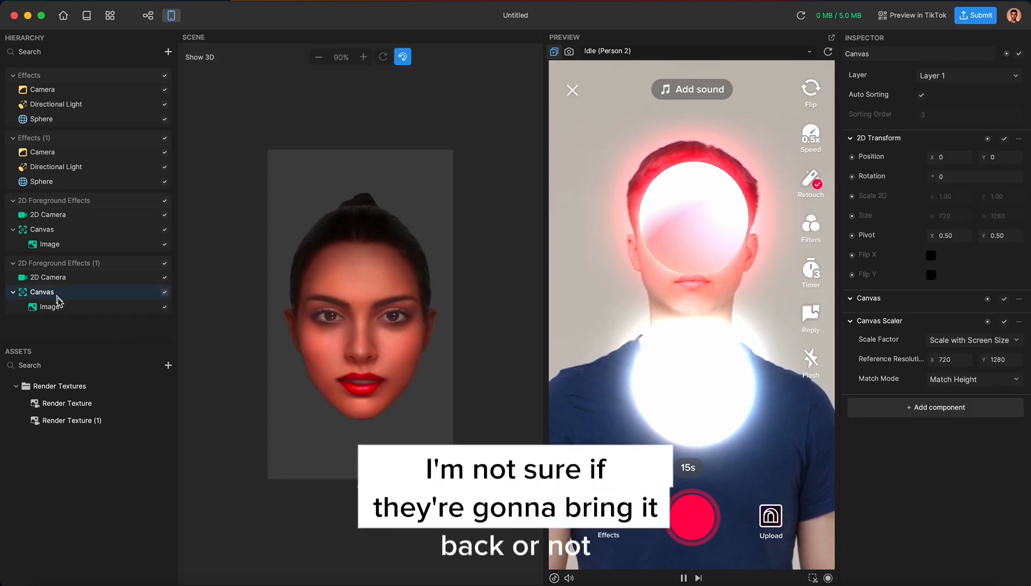
pyautogui.click(200, 56)
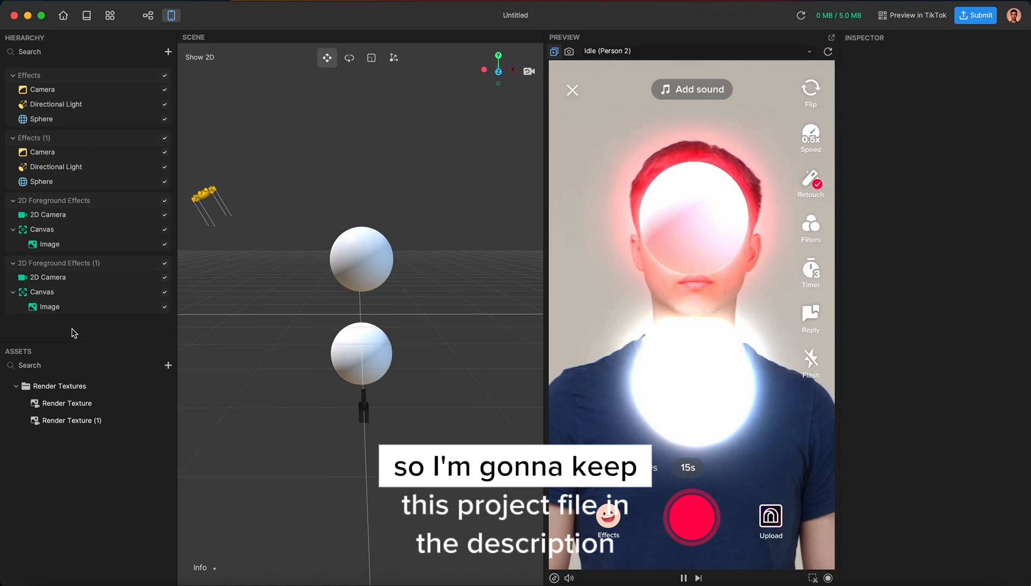